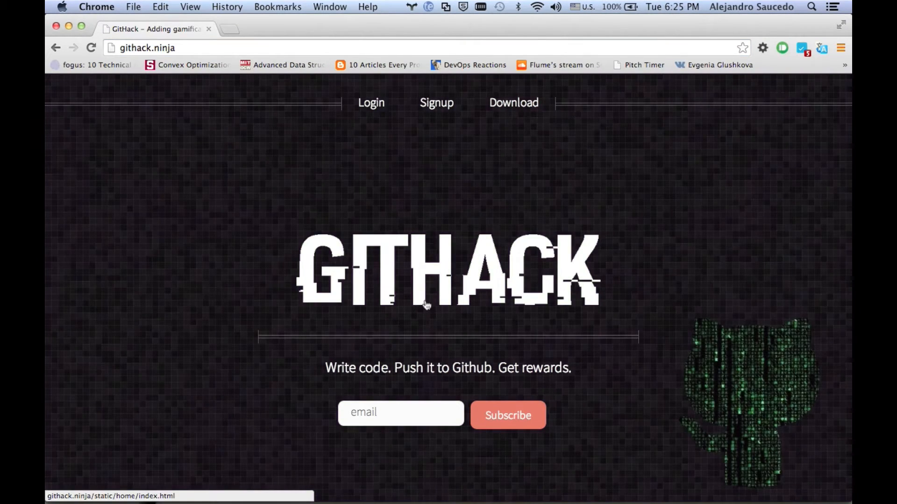
# Step: Log in to GitHack with a GitHub account and authorize the GitHackLive application
pyautogui.click(400, 412)
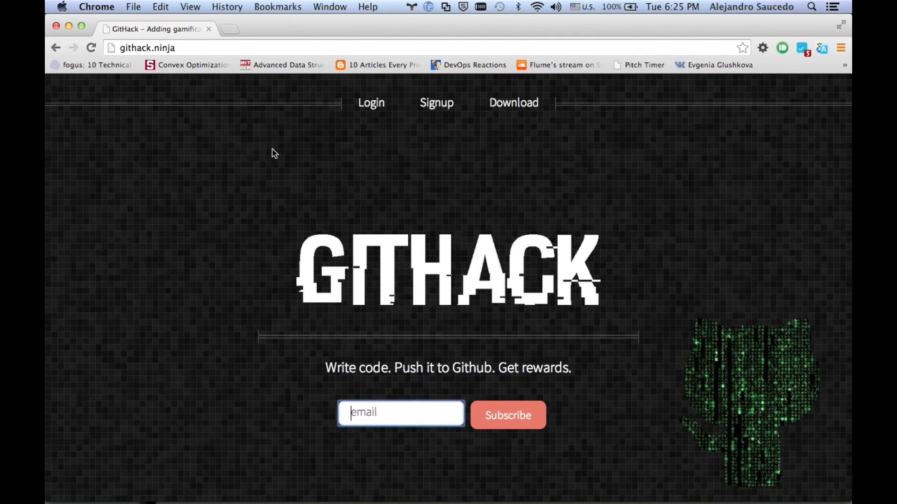
pyautogui.click(371, 102)
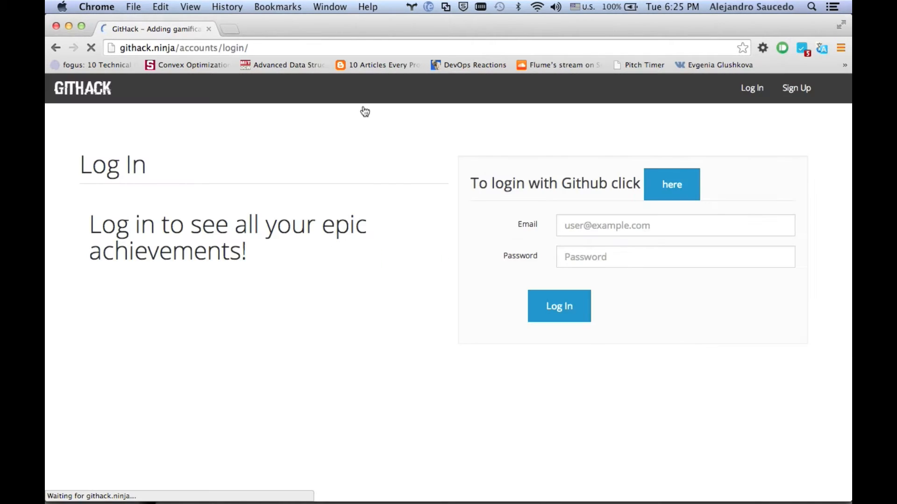
pyautogui.click(672, 184)
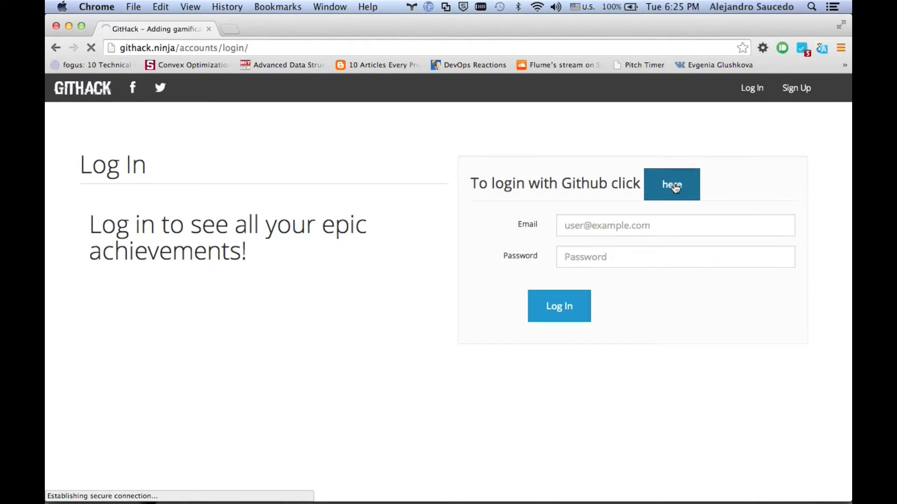
pyautogui.click(671, 184)
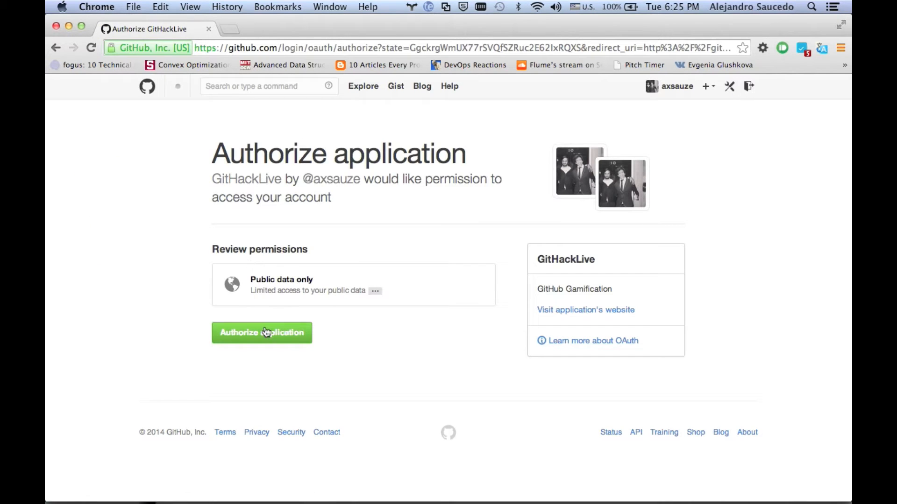
pyautogui.click(261, 333)
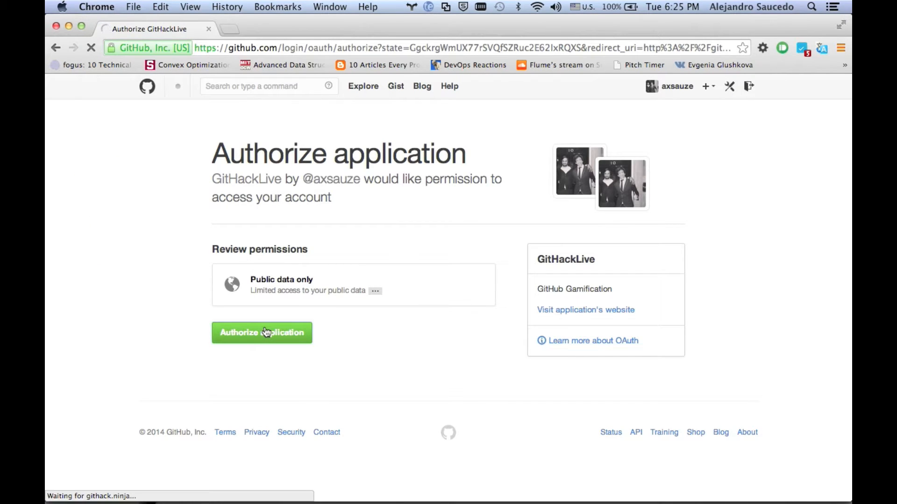
pyautogui.click(262, 332)
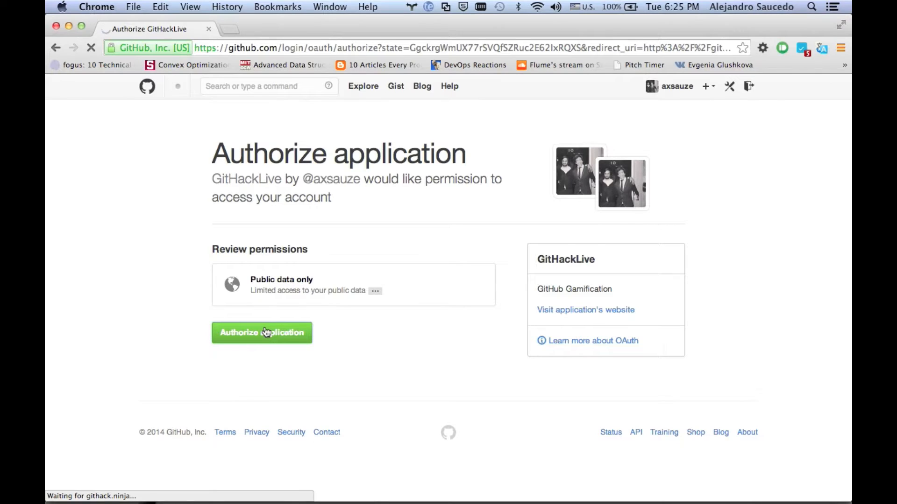
pyautogui.click(261, 333)
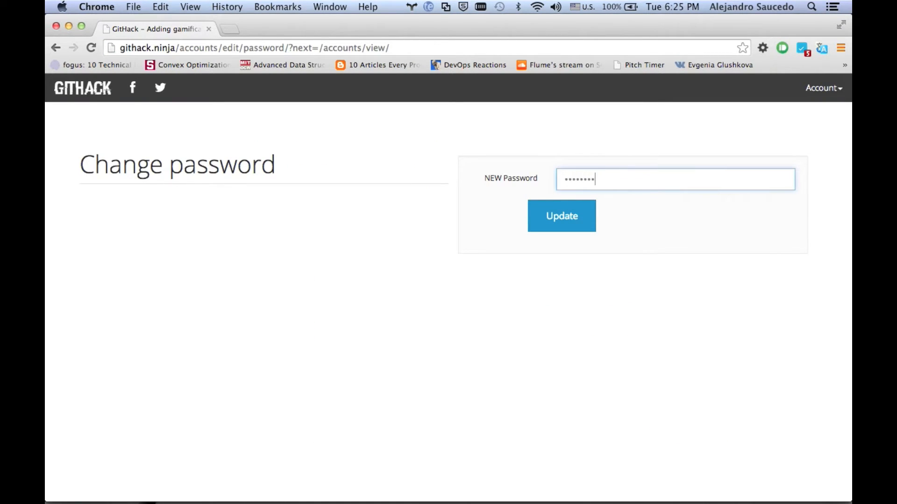
# Step: Update the account password, then view the dashboard showing level 1 and 0/72 experience
pyautogui.write('••••')
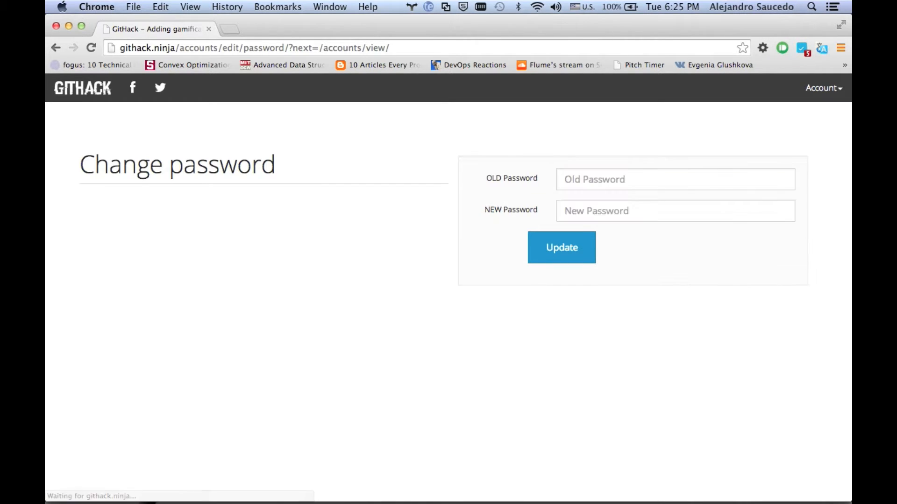
pyautogui.click(92, 47)
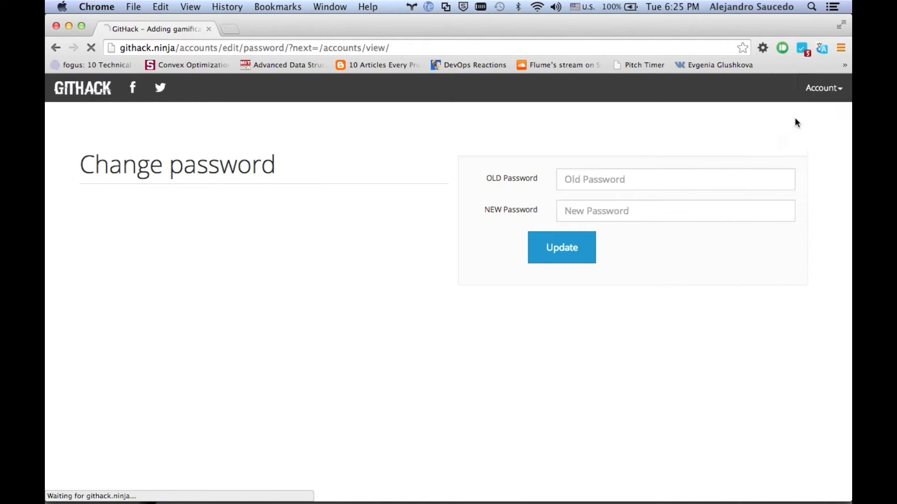
pyautogui.click(560, 247)
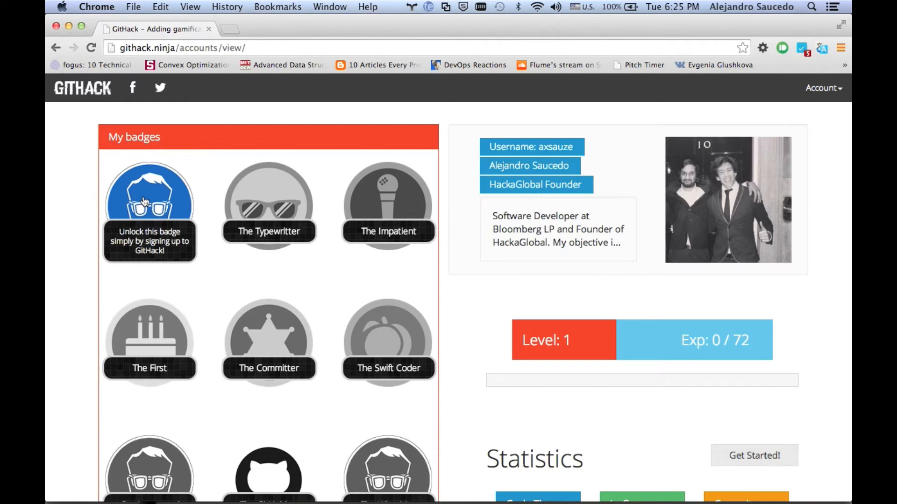
pyautogui.scroll(-3)
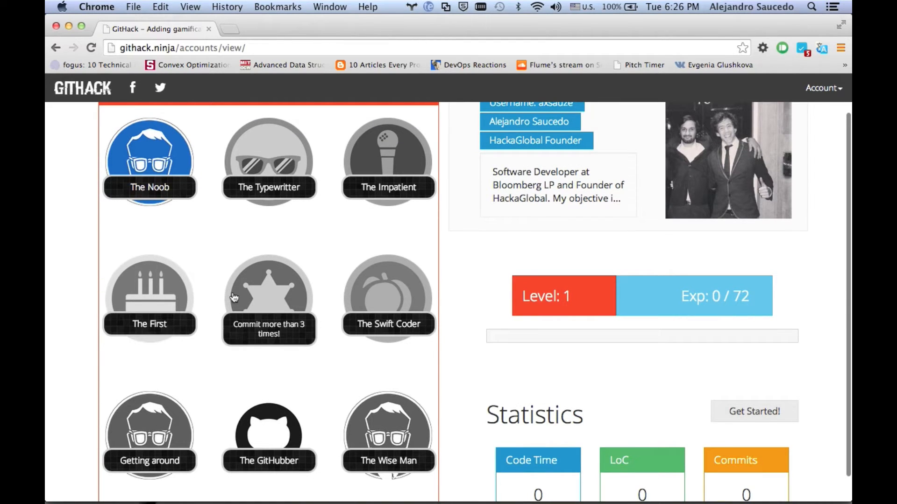
pyautogui.moveTo(627, 292)
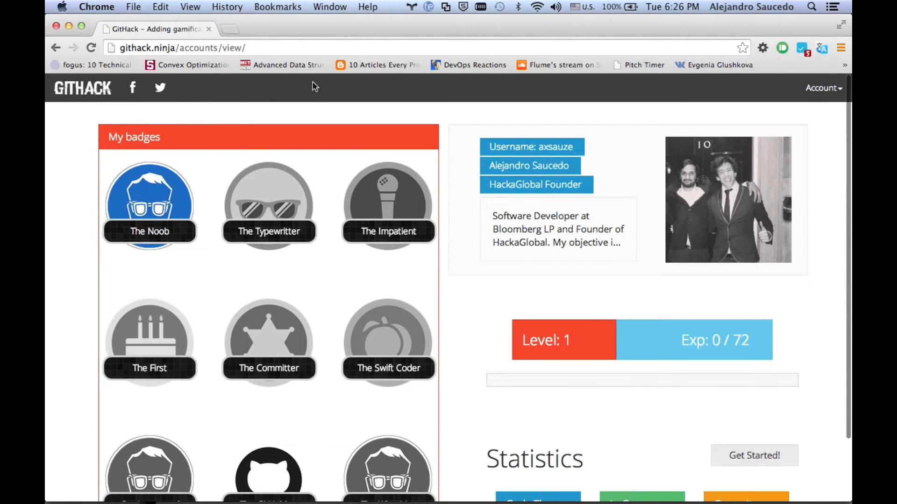
pyautogui.click(228, 29)
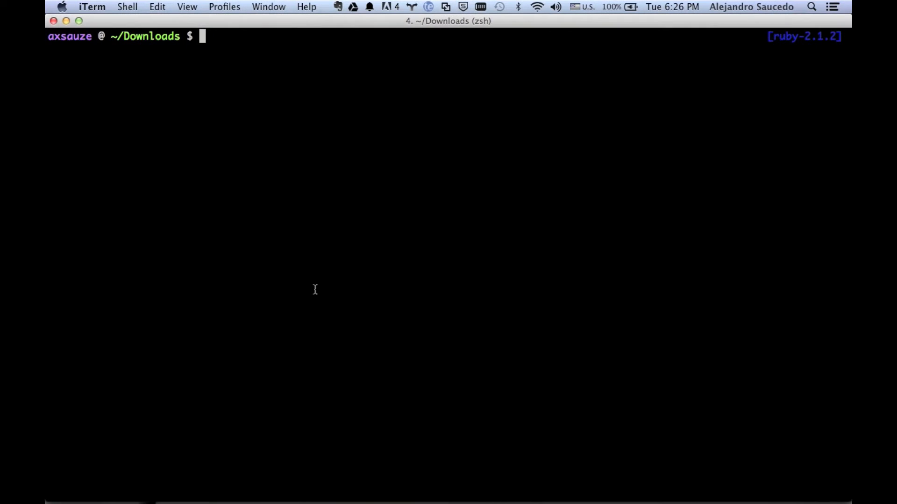
# Step: Extract githack.tar.gz.tar, enter githack-installer, and type the sudo ./install.sh command
pyautogui.write('ls')
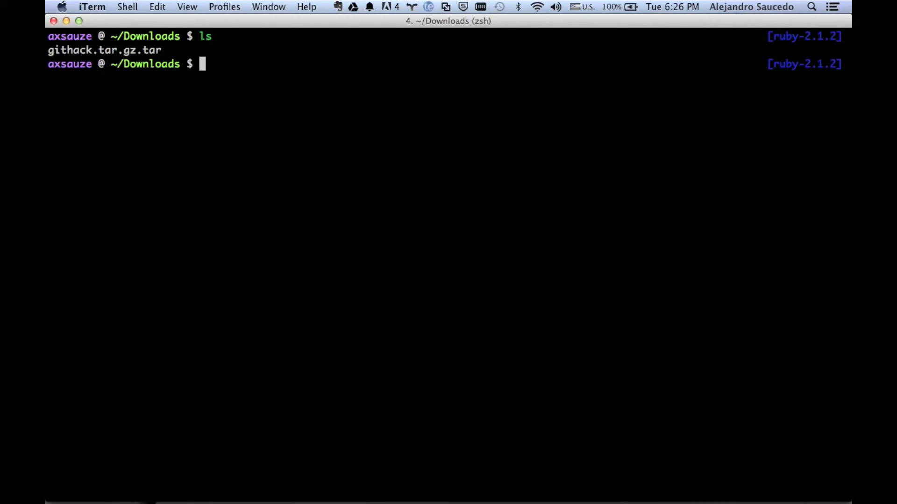
pyautogui.write('tar -xv')
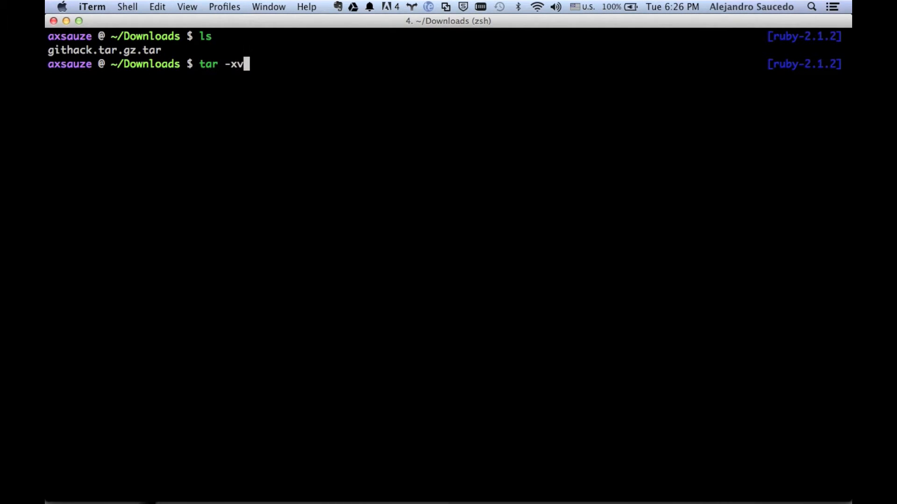
pyautogui.press('Return')
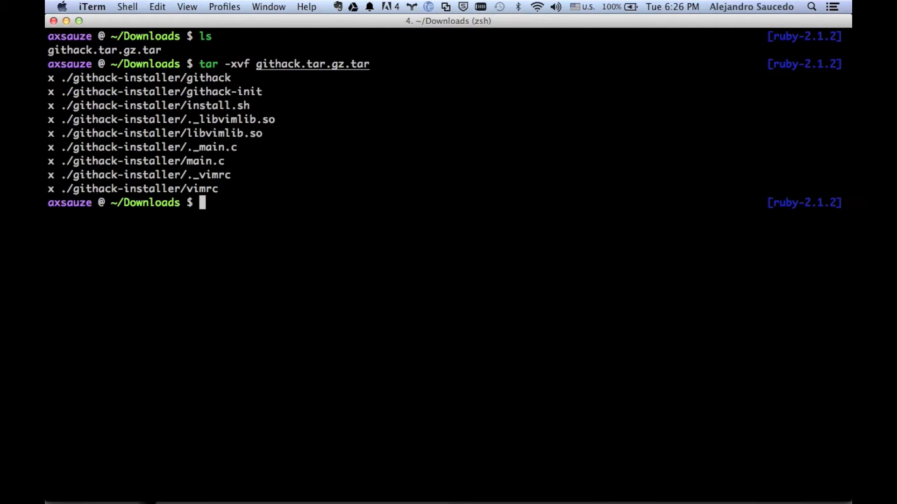
pyautogui.write('cd githack-installer')
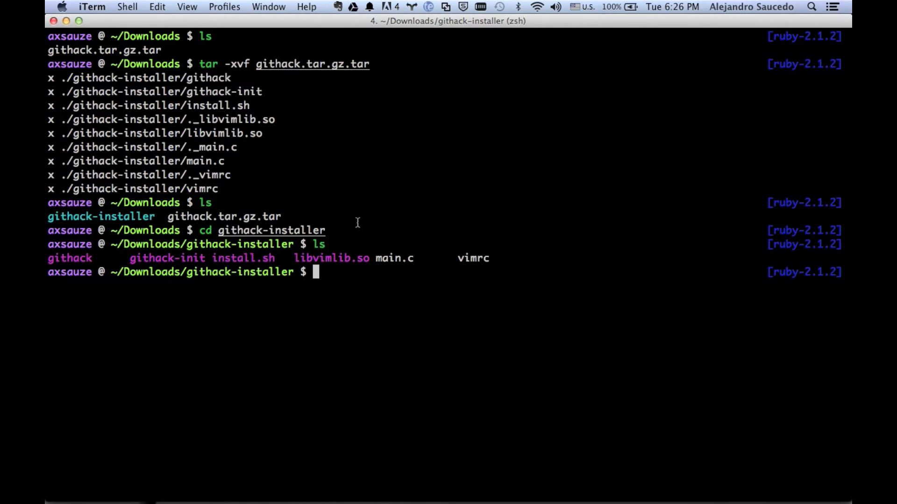
pyautogui.write('sudo ./install.sh')
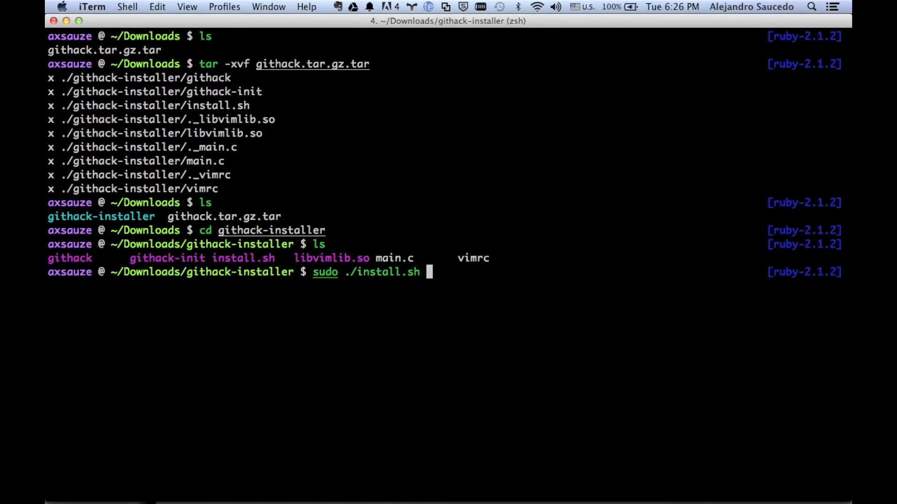
# Step: Run sudo ./install.sh with system and GitHack credentials, earning The Noob badge
pyautogui.press('Return')
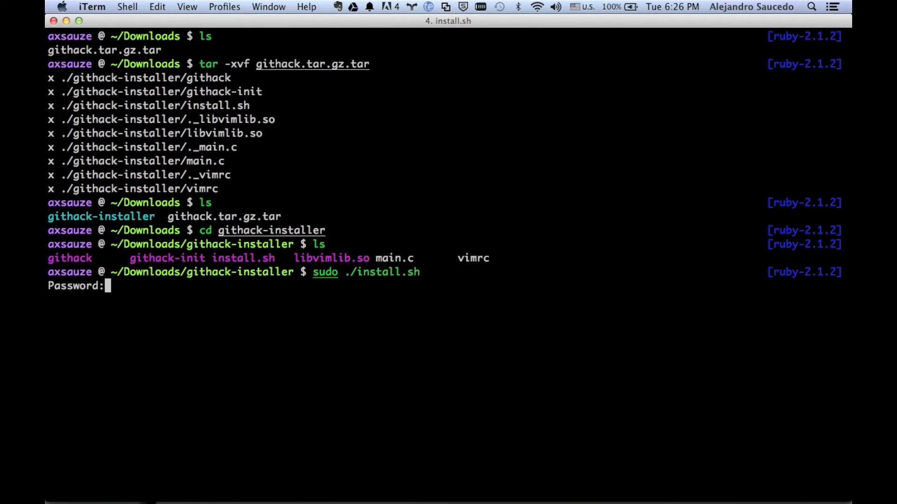
pyautogui.write('axsauze')
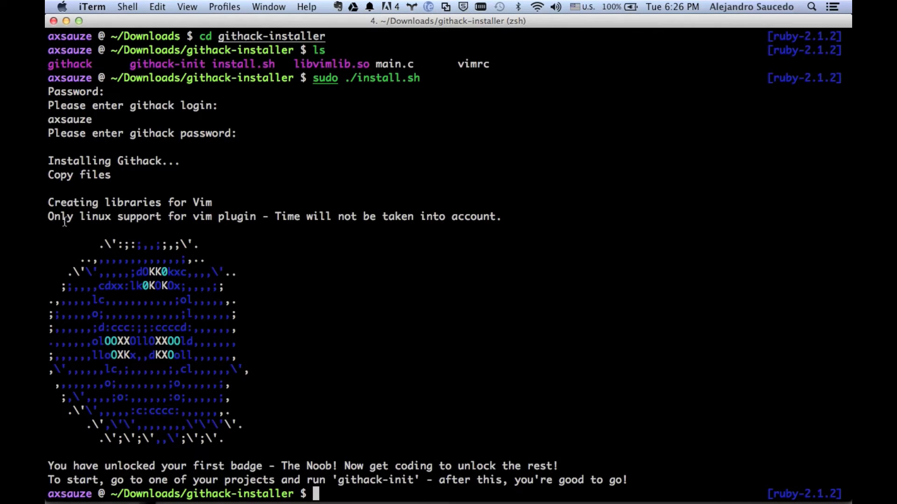
pyautogui.moveTo(48, 217); pyautogui.dragTo(256, 216)
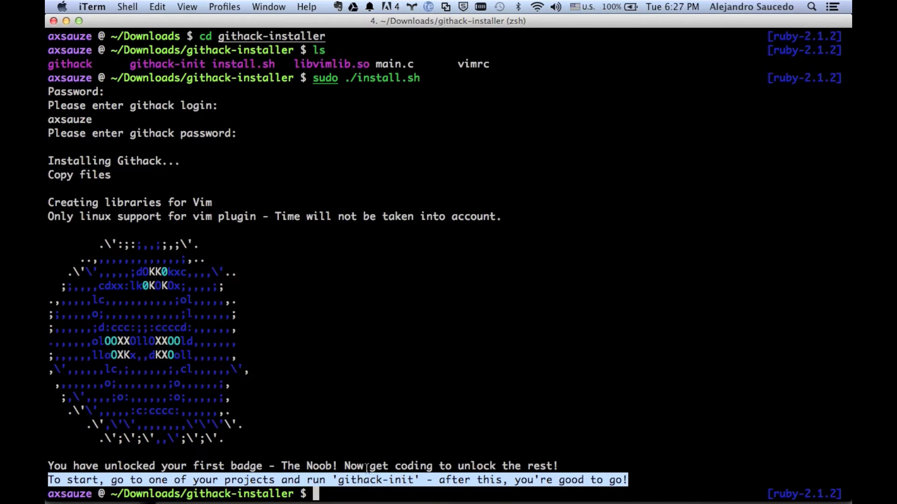
pyautogui.write('cd ~/IdeaProjects')
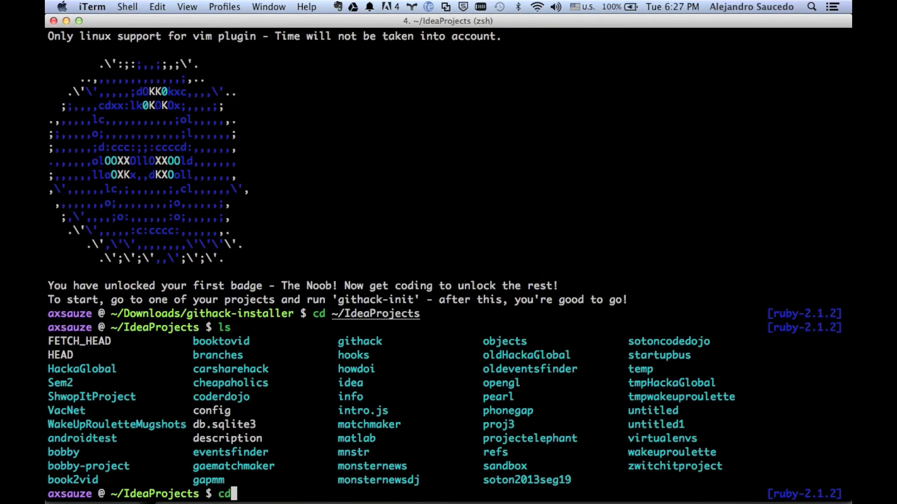
# Step: Run githack-init in ~/IdeaProjects/githack and check the repository with git status
pyautogui.write('githack/')
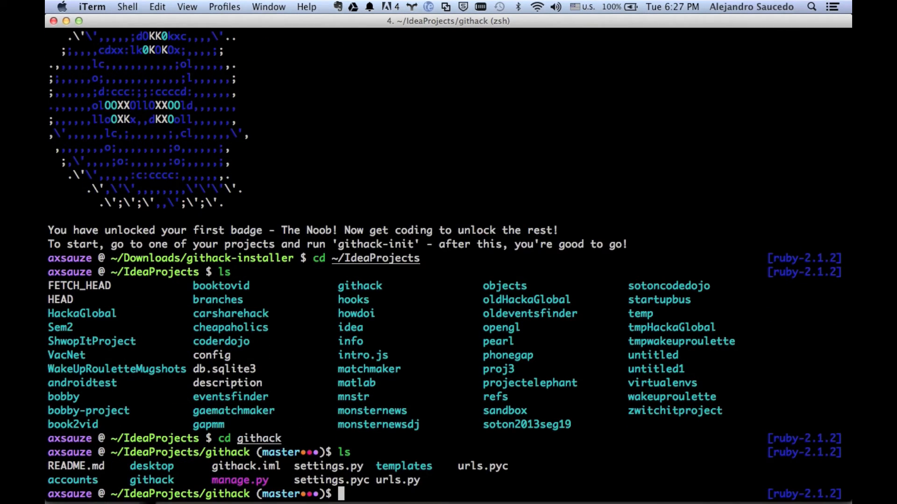
pyautogui.write('git')
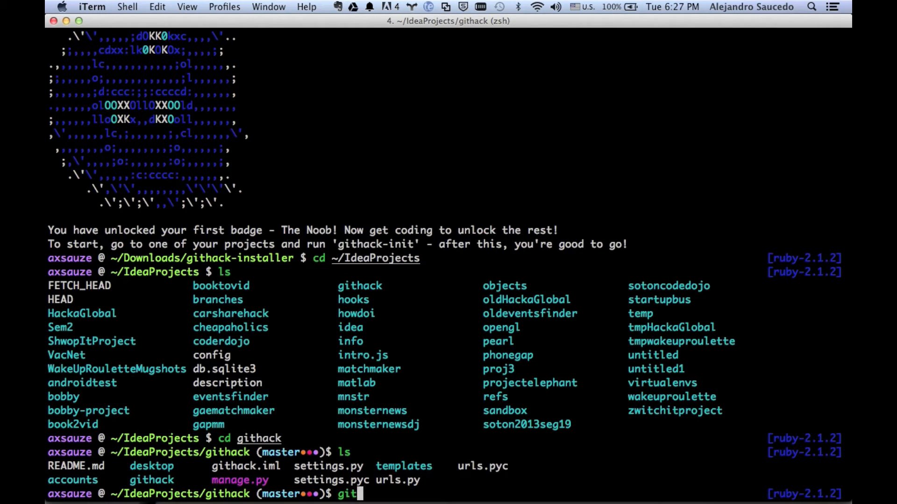
pyautogui.write('hack-init')
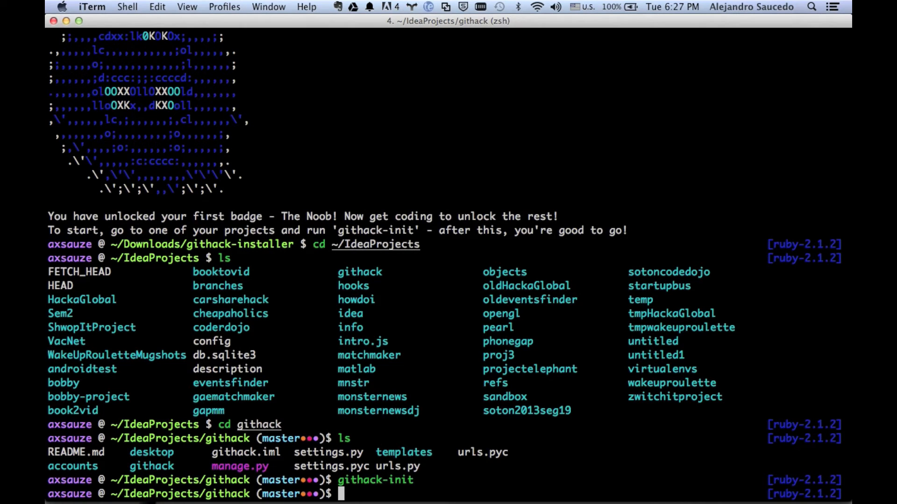
pyautogui.write('git status')
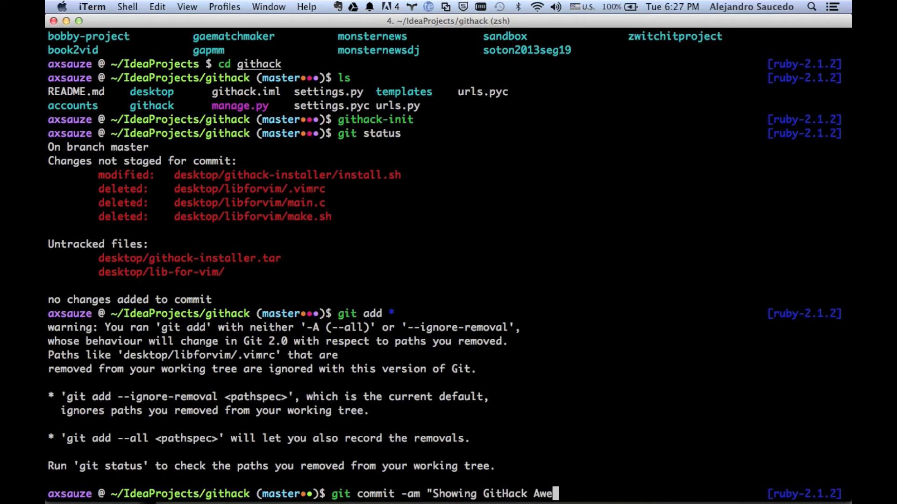
# Step: Commit with message "Showing GitHack Awesomeness" and review the badges earned and Level 3
pyautogui.write('someness@')
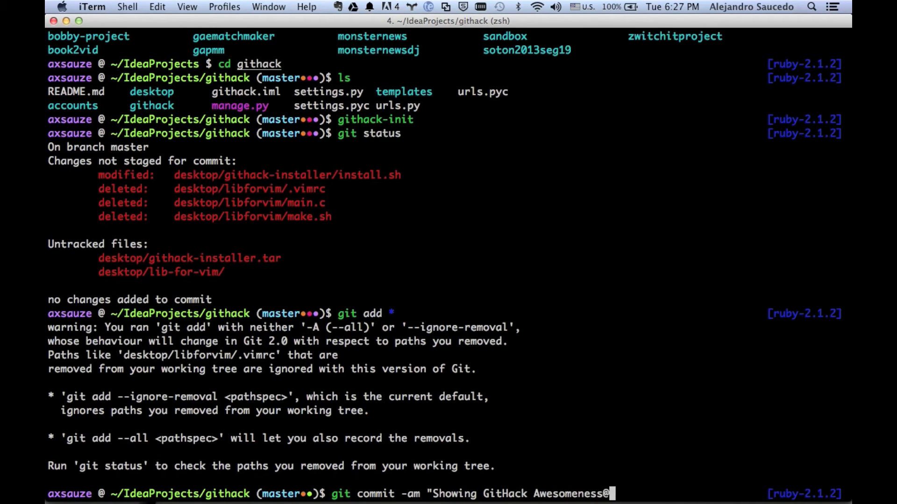
pyautogui.write('"')
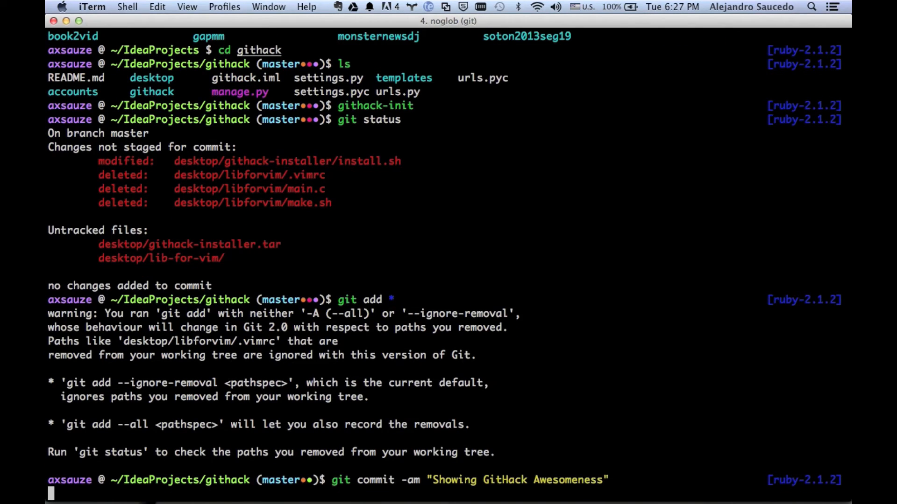
pyautogui.press('enter')
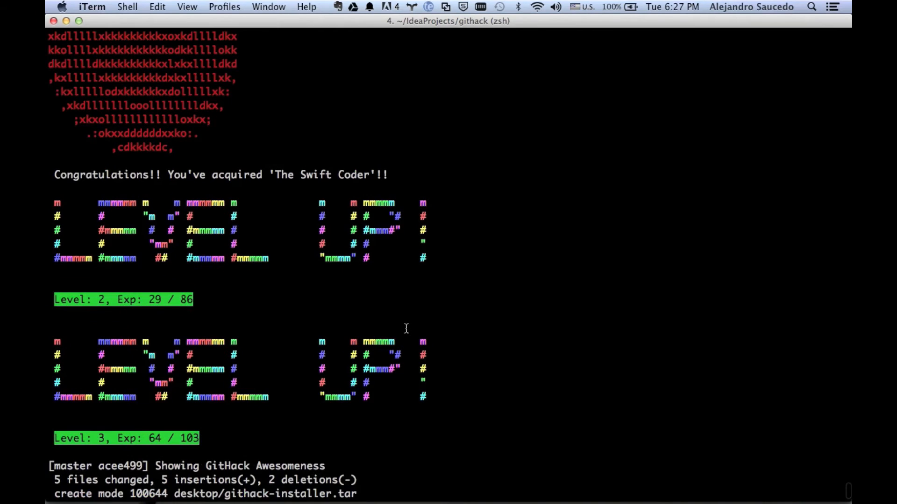
pyautogui.scroll(-3)
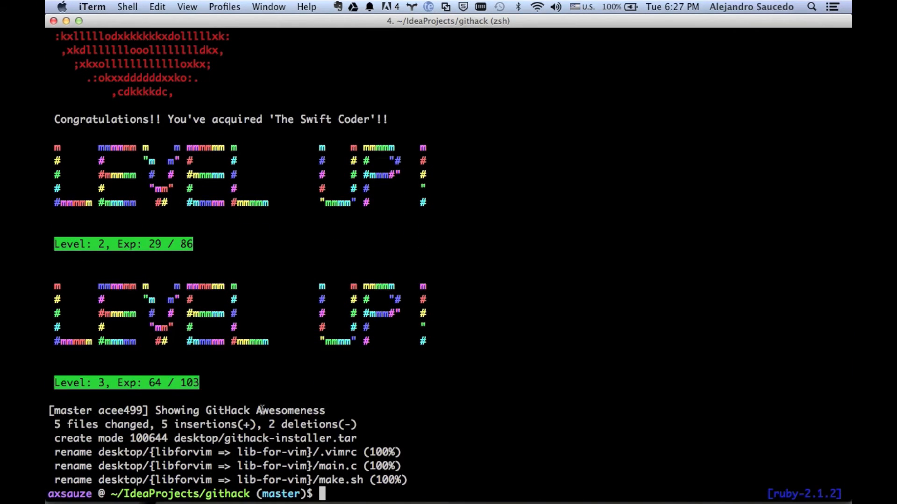
pyautogui.moveTo(257, 318)
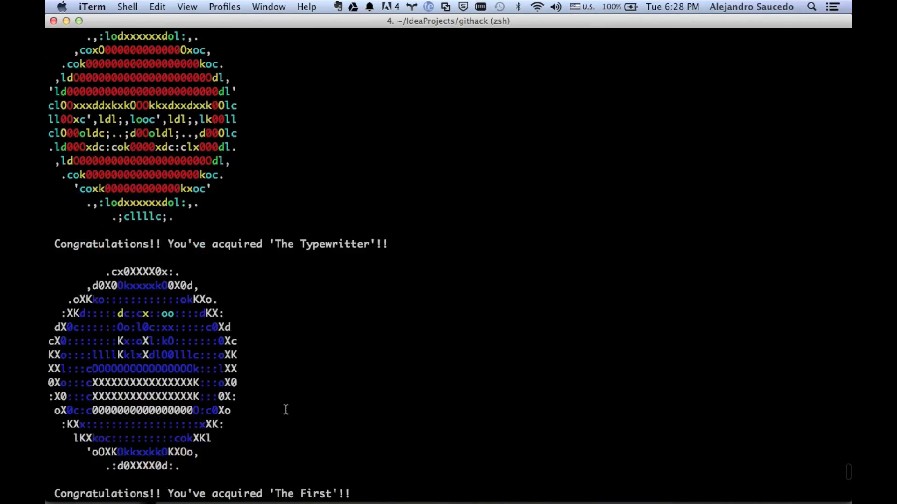
pyautogui.scroll(-3)
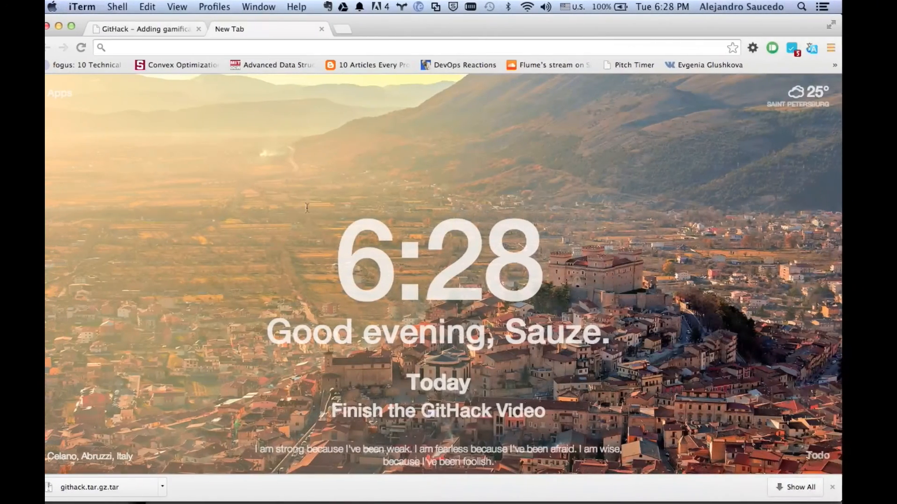
# Step: Switch to the GitHack tab and scroll the My badges panel at Level 3
pyautogui.click(145, 28)
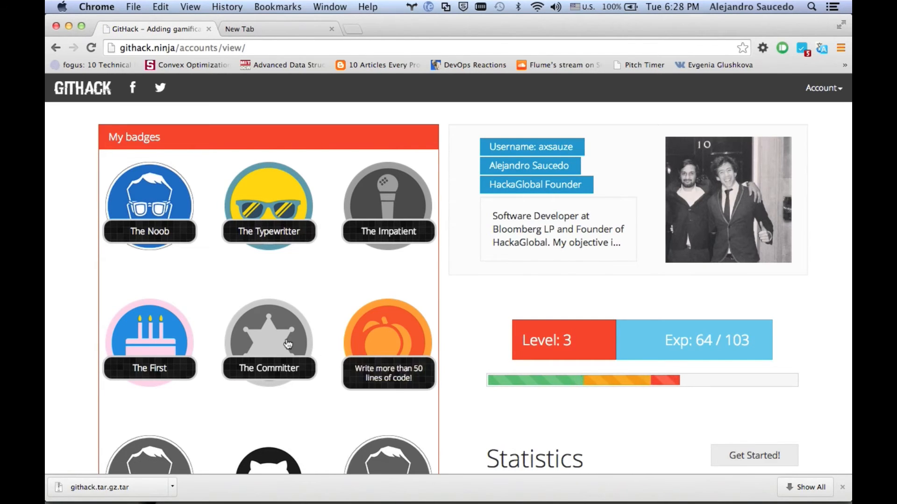
pyautogui.scroll(-3)
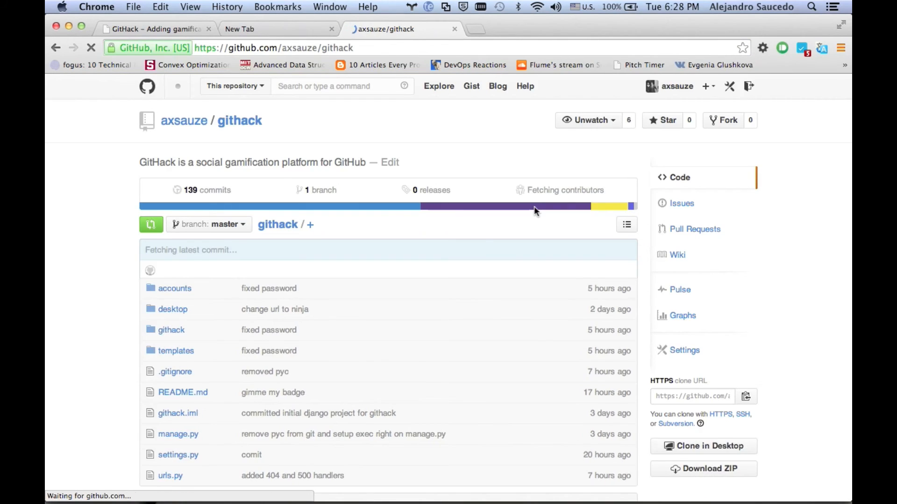
# Step: Scroll the axsauze/githack README down to the Client installation section
pyautogui.scroll(-3)
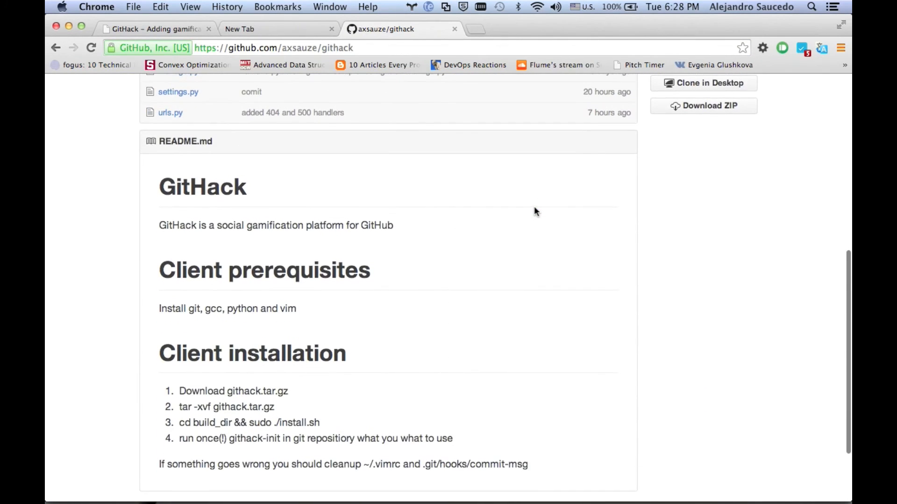
pyautogui.scroll(-3)
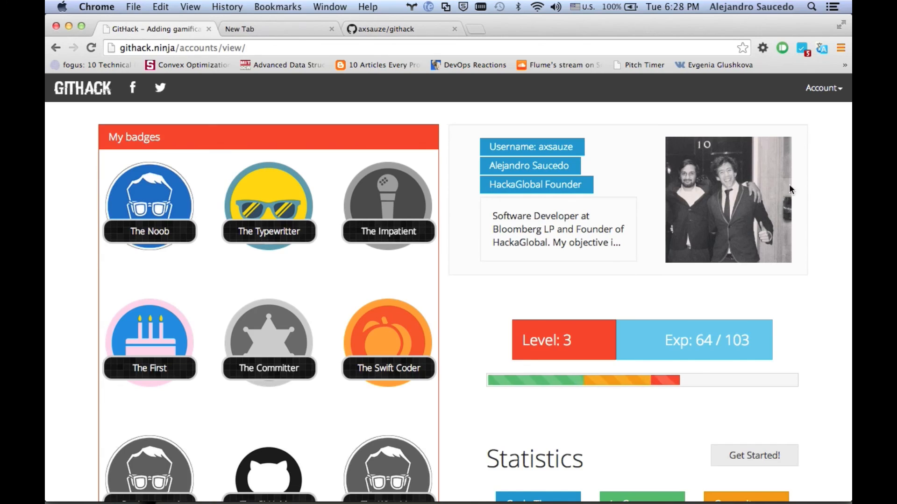
pyautogui.moveTo(566, 242)
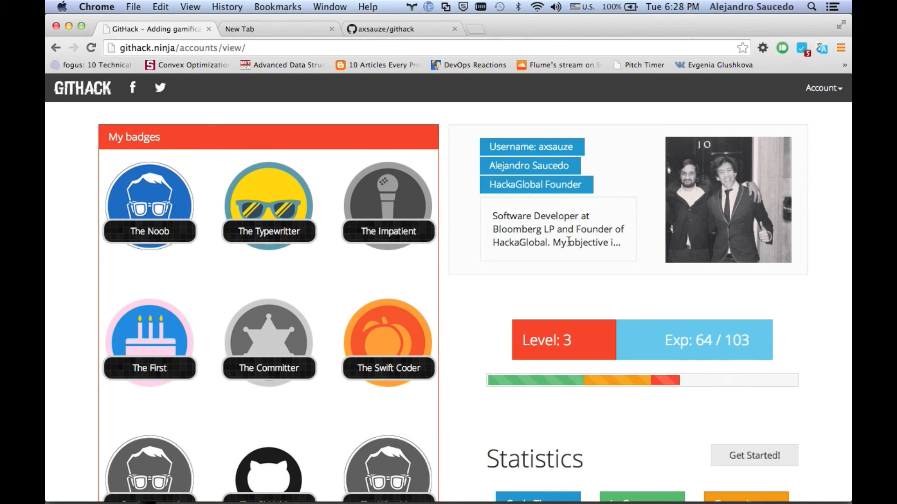